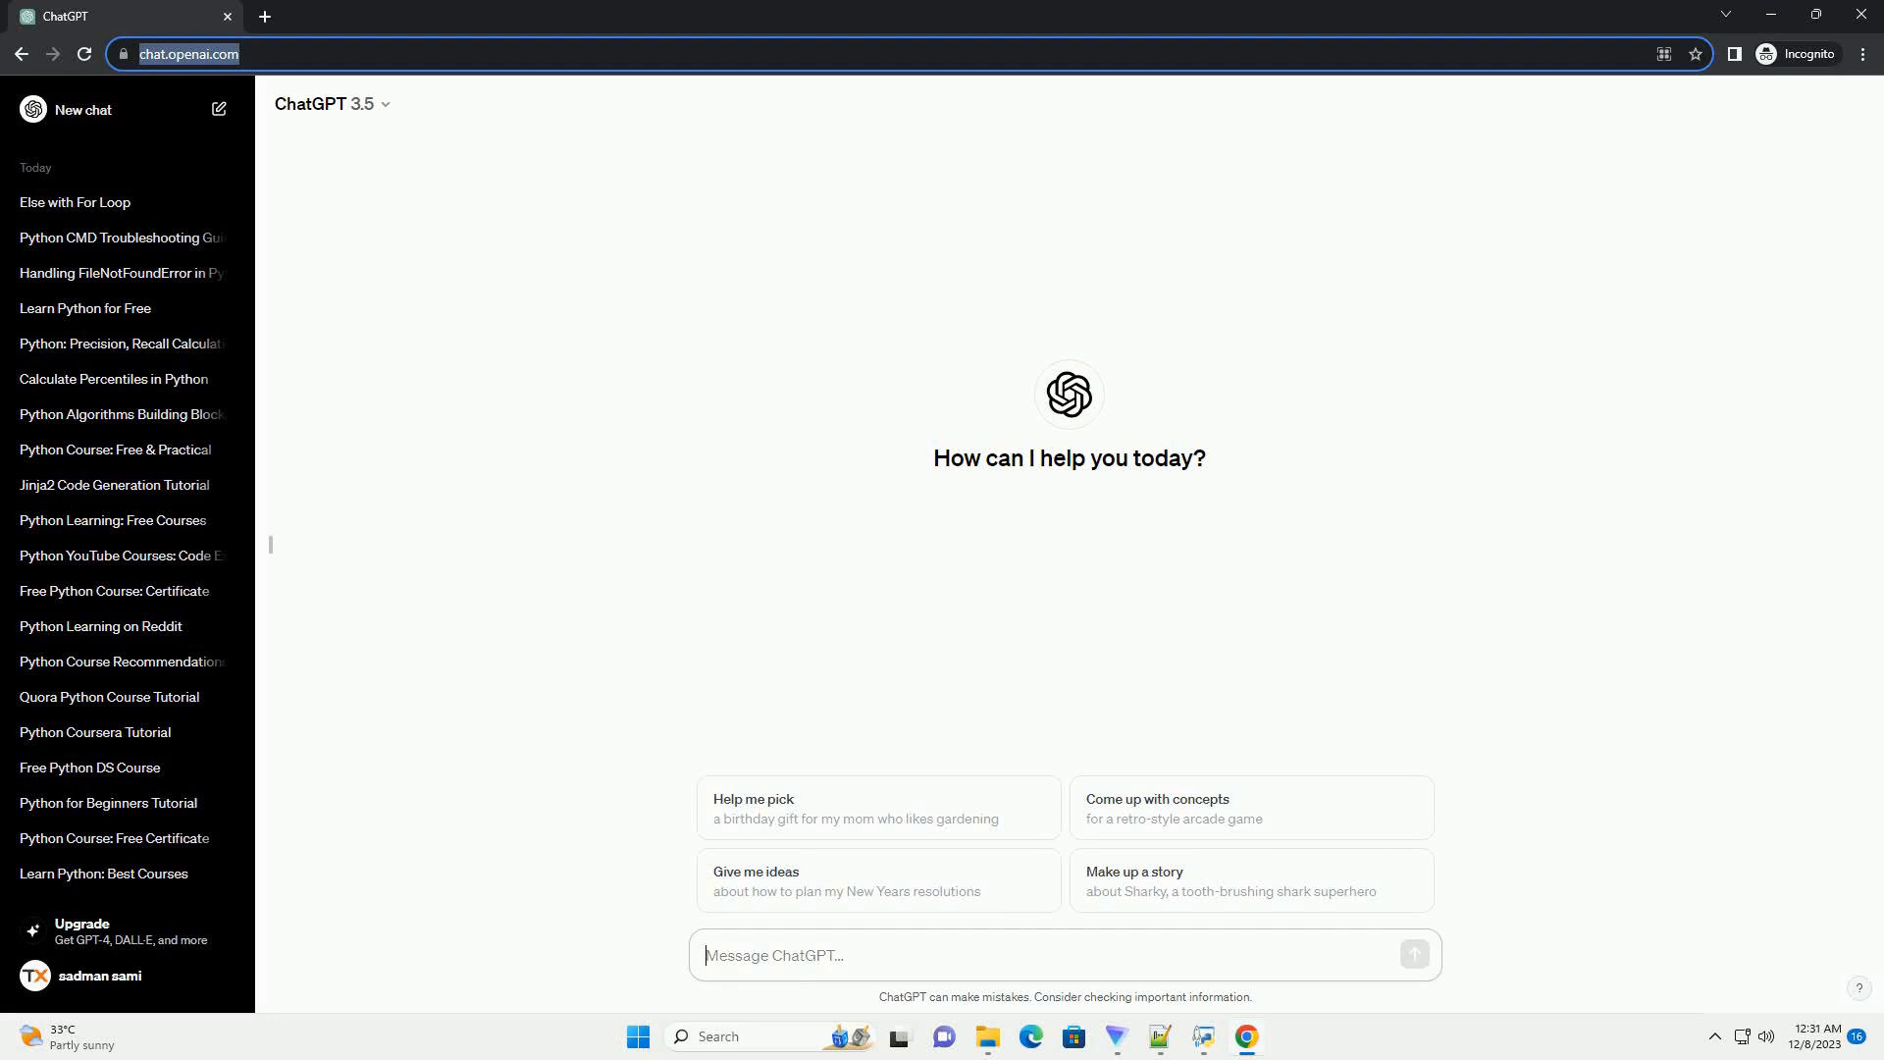
pyautogui.write('write an informative tutorial about check package version in python with code example')
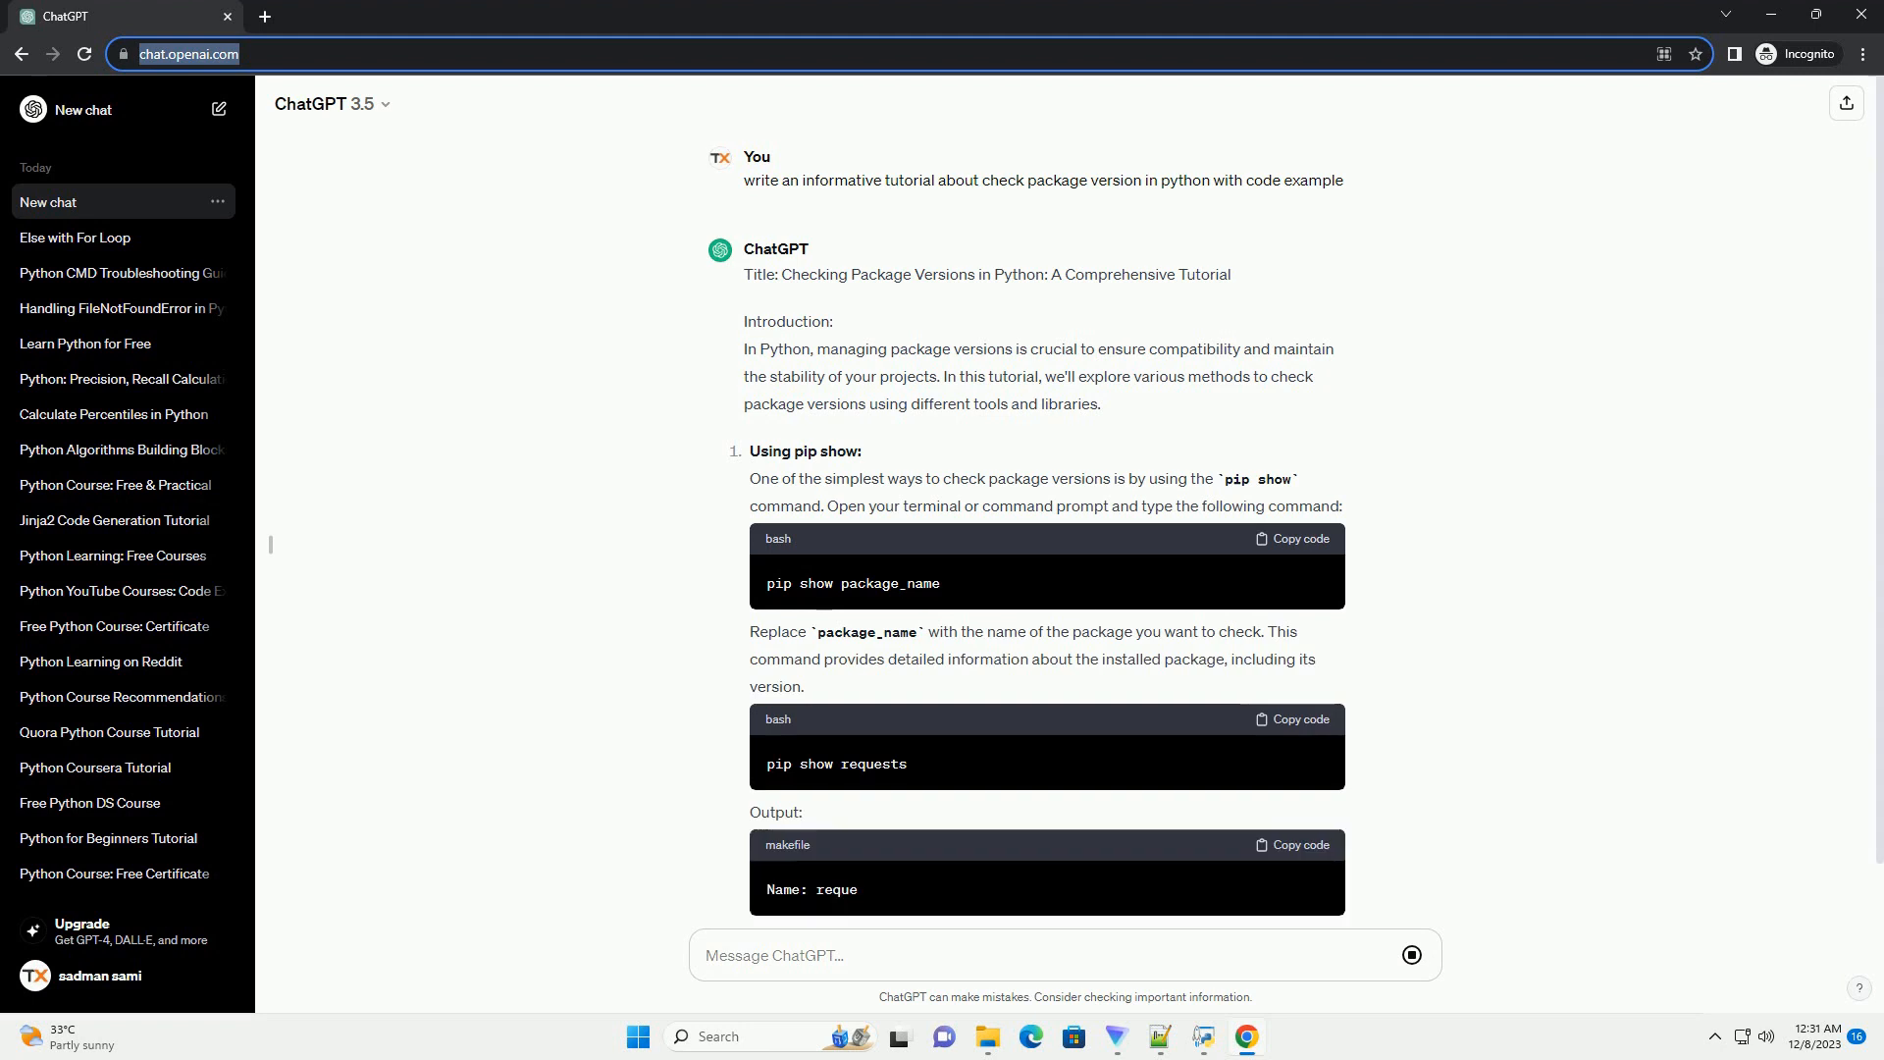
pyautogui.scroll(-3)
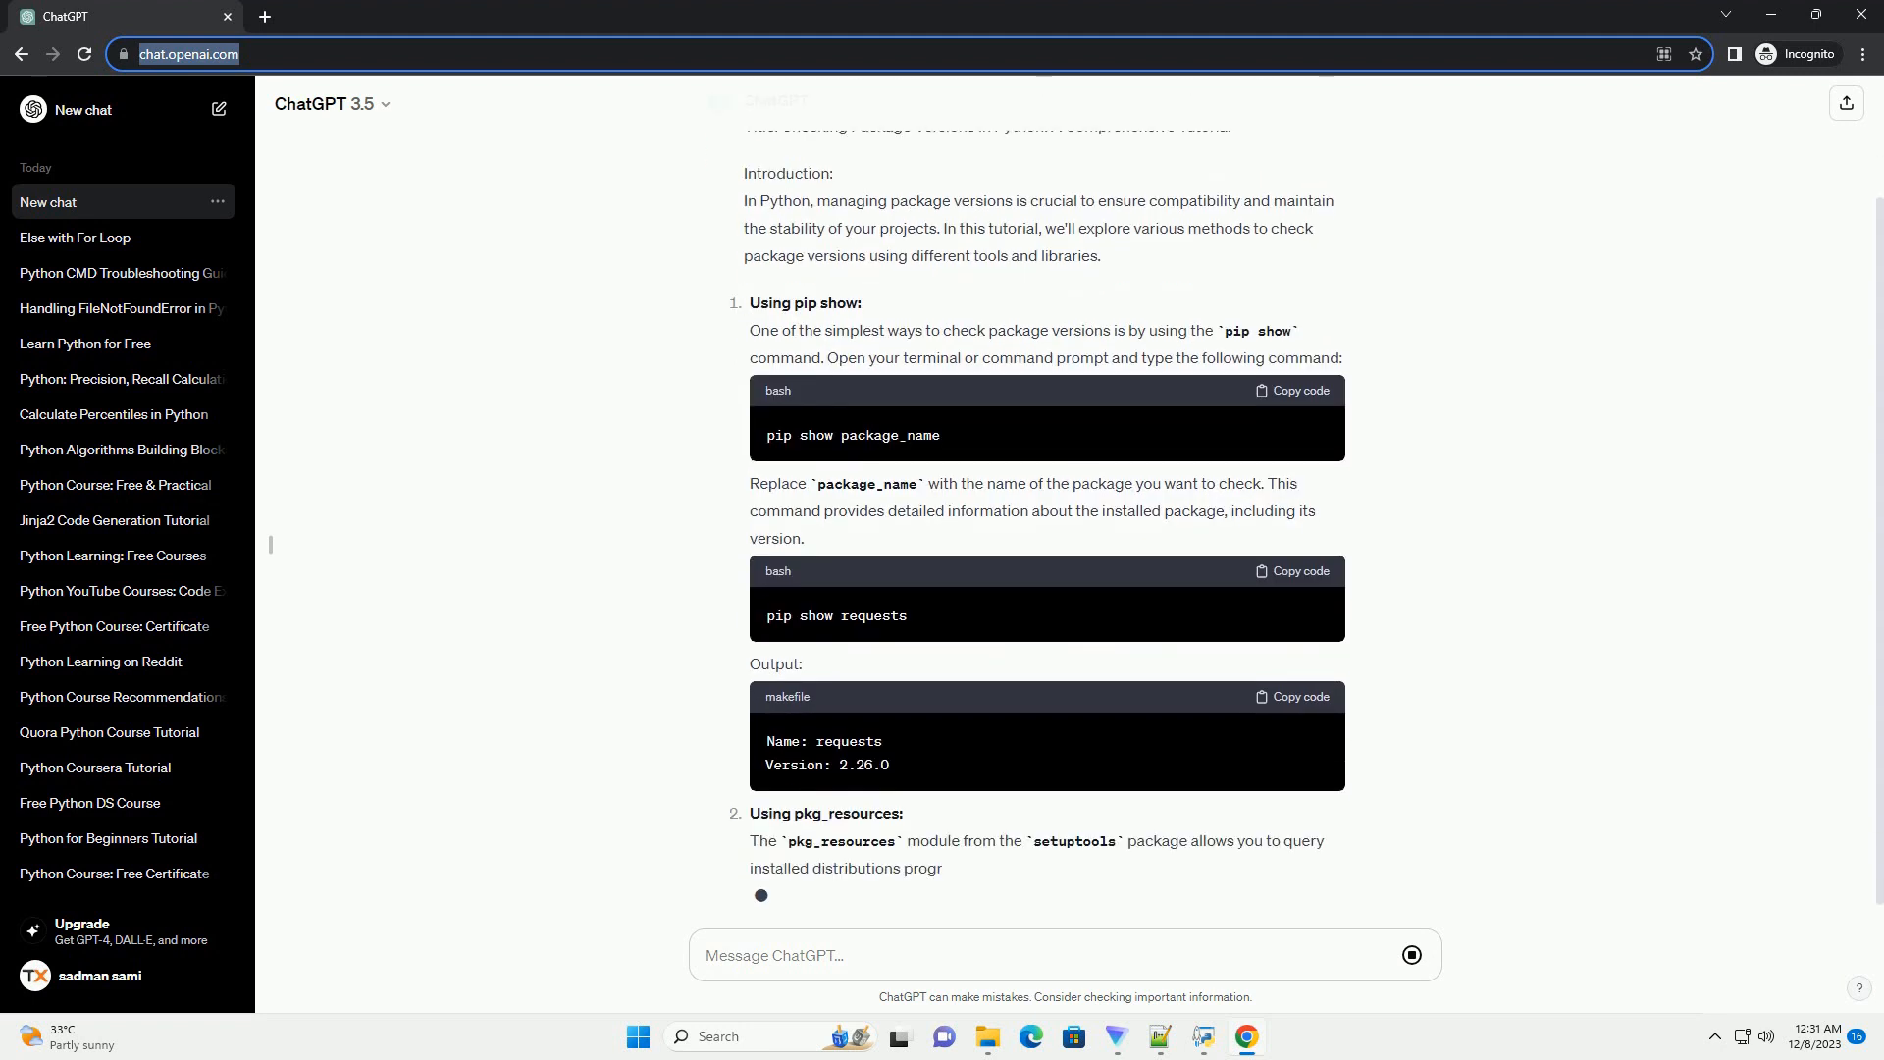
pyautogui.scroll(-3)
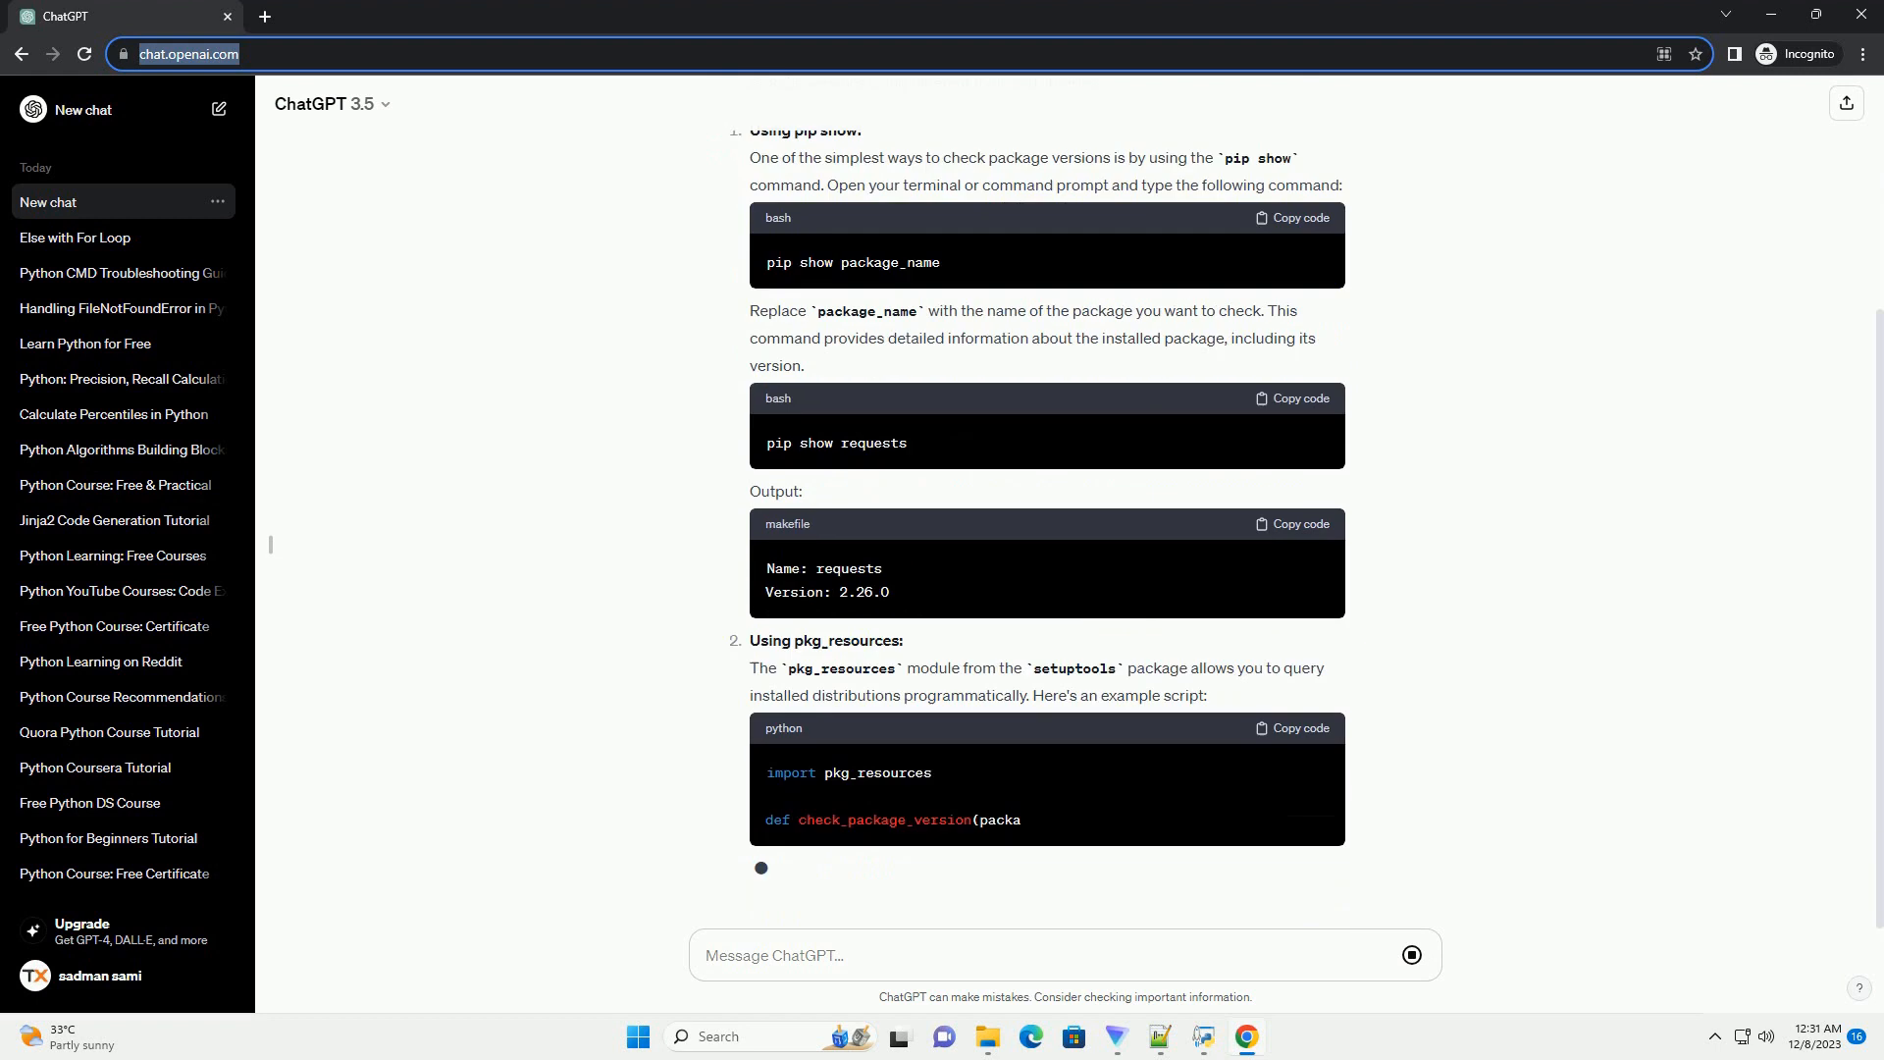
pyautogui.scroll(-3)
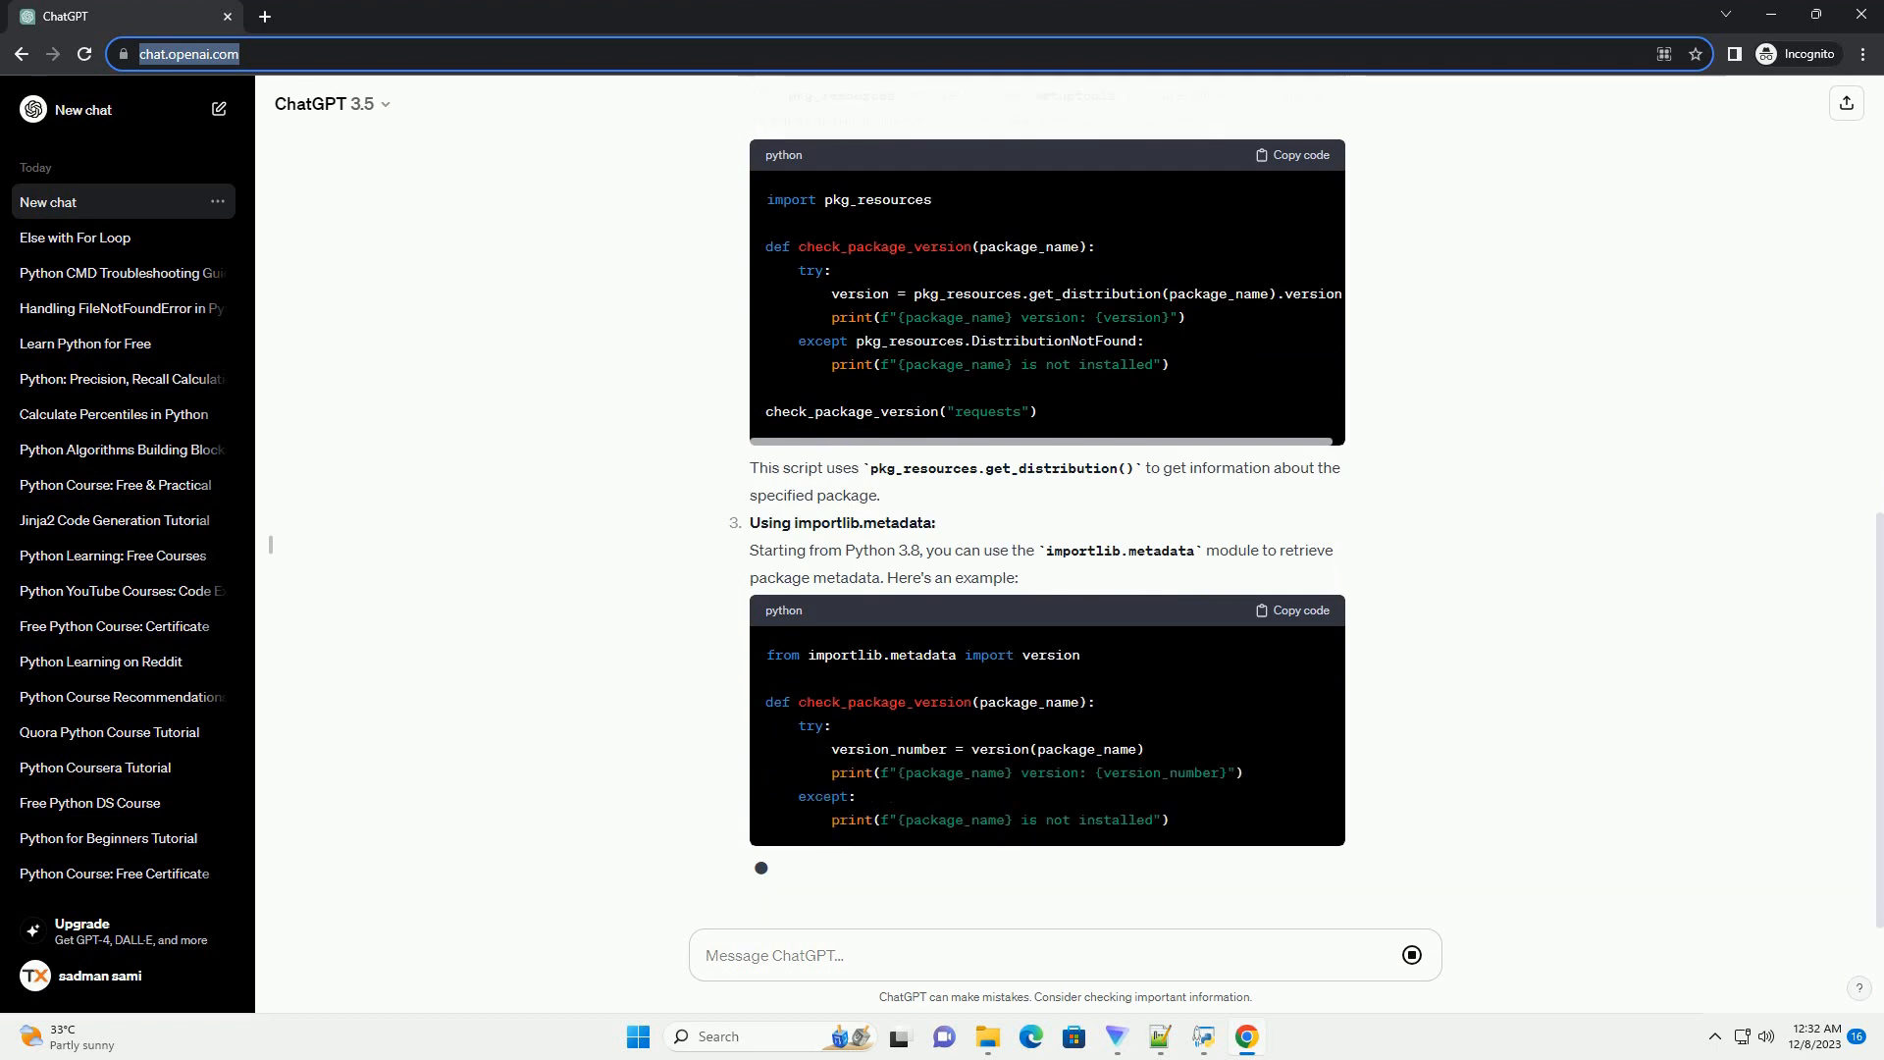
pyautogui.scroll(-3)
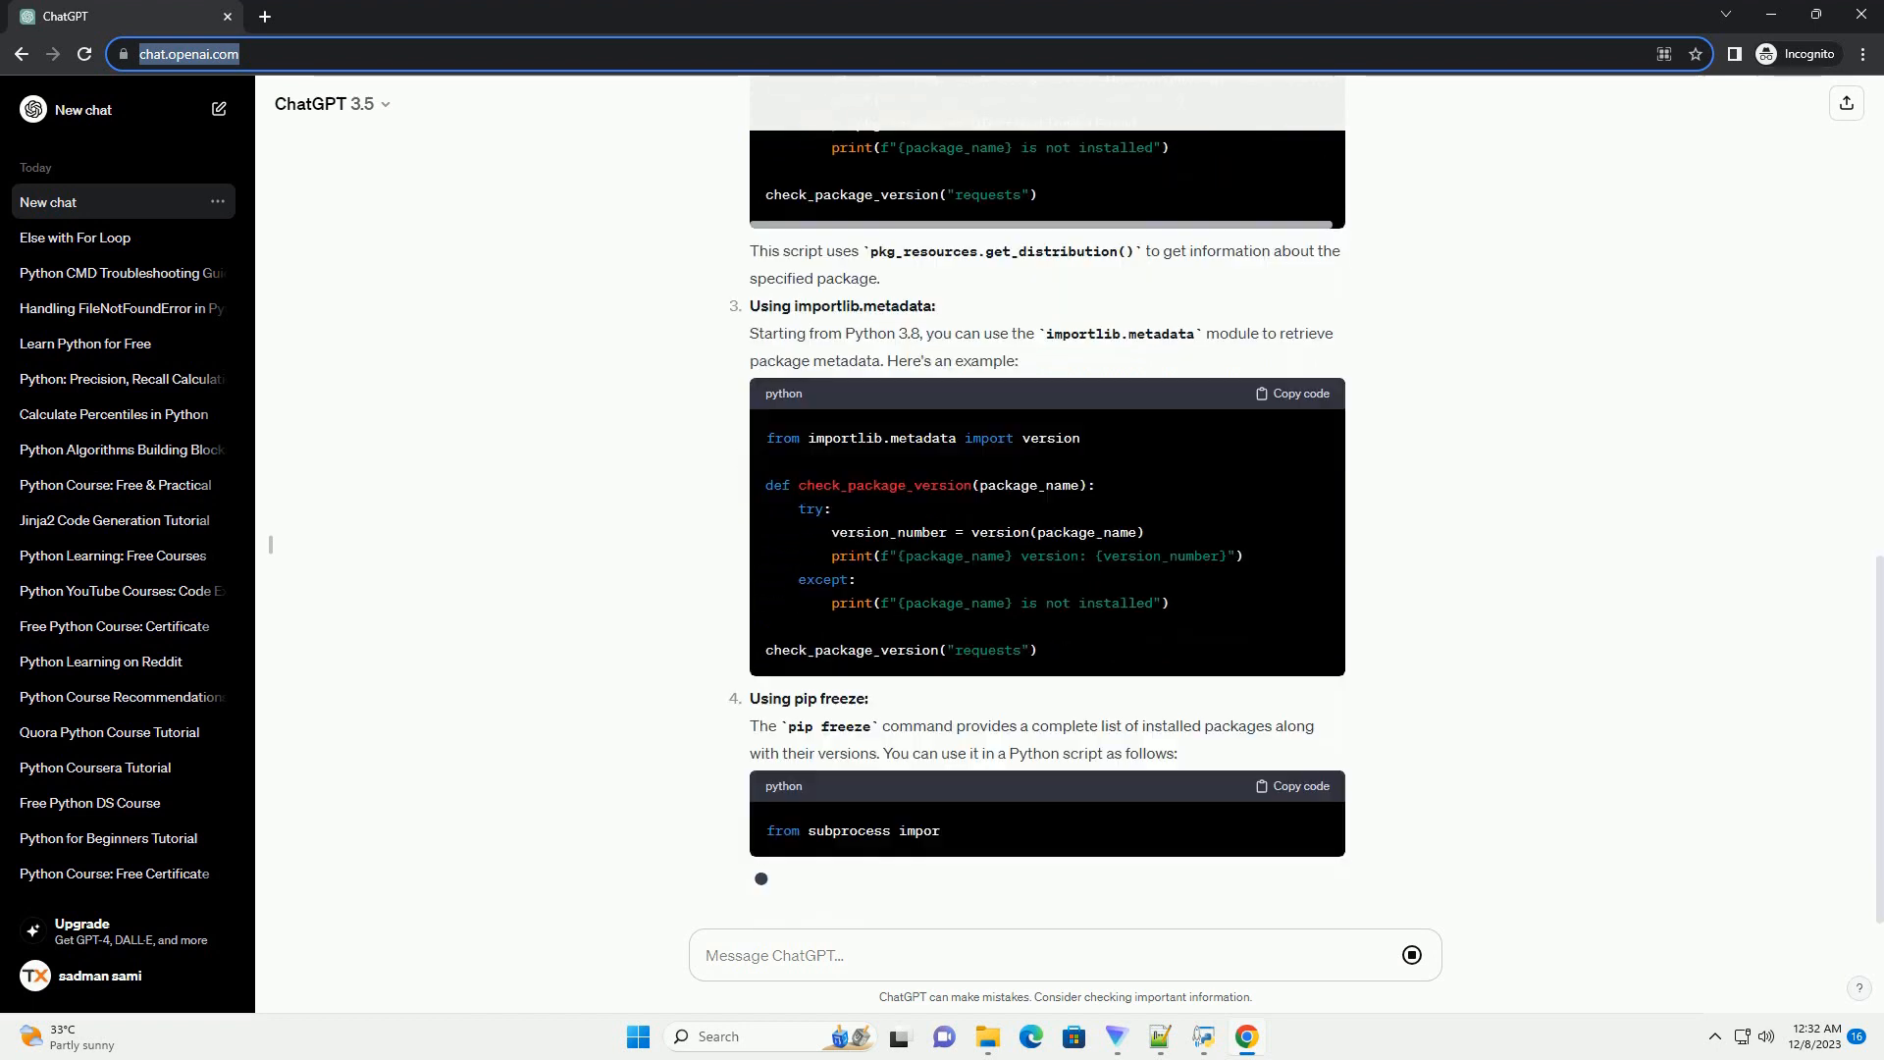
pyautogui.scroll(-3)
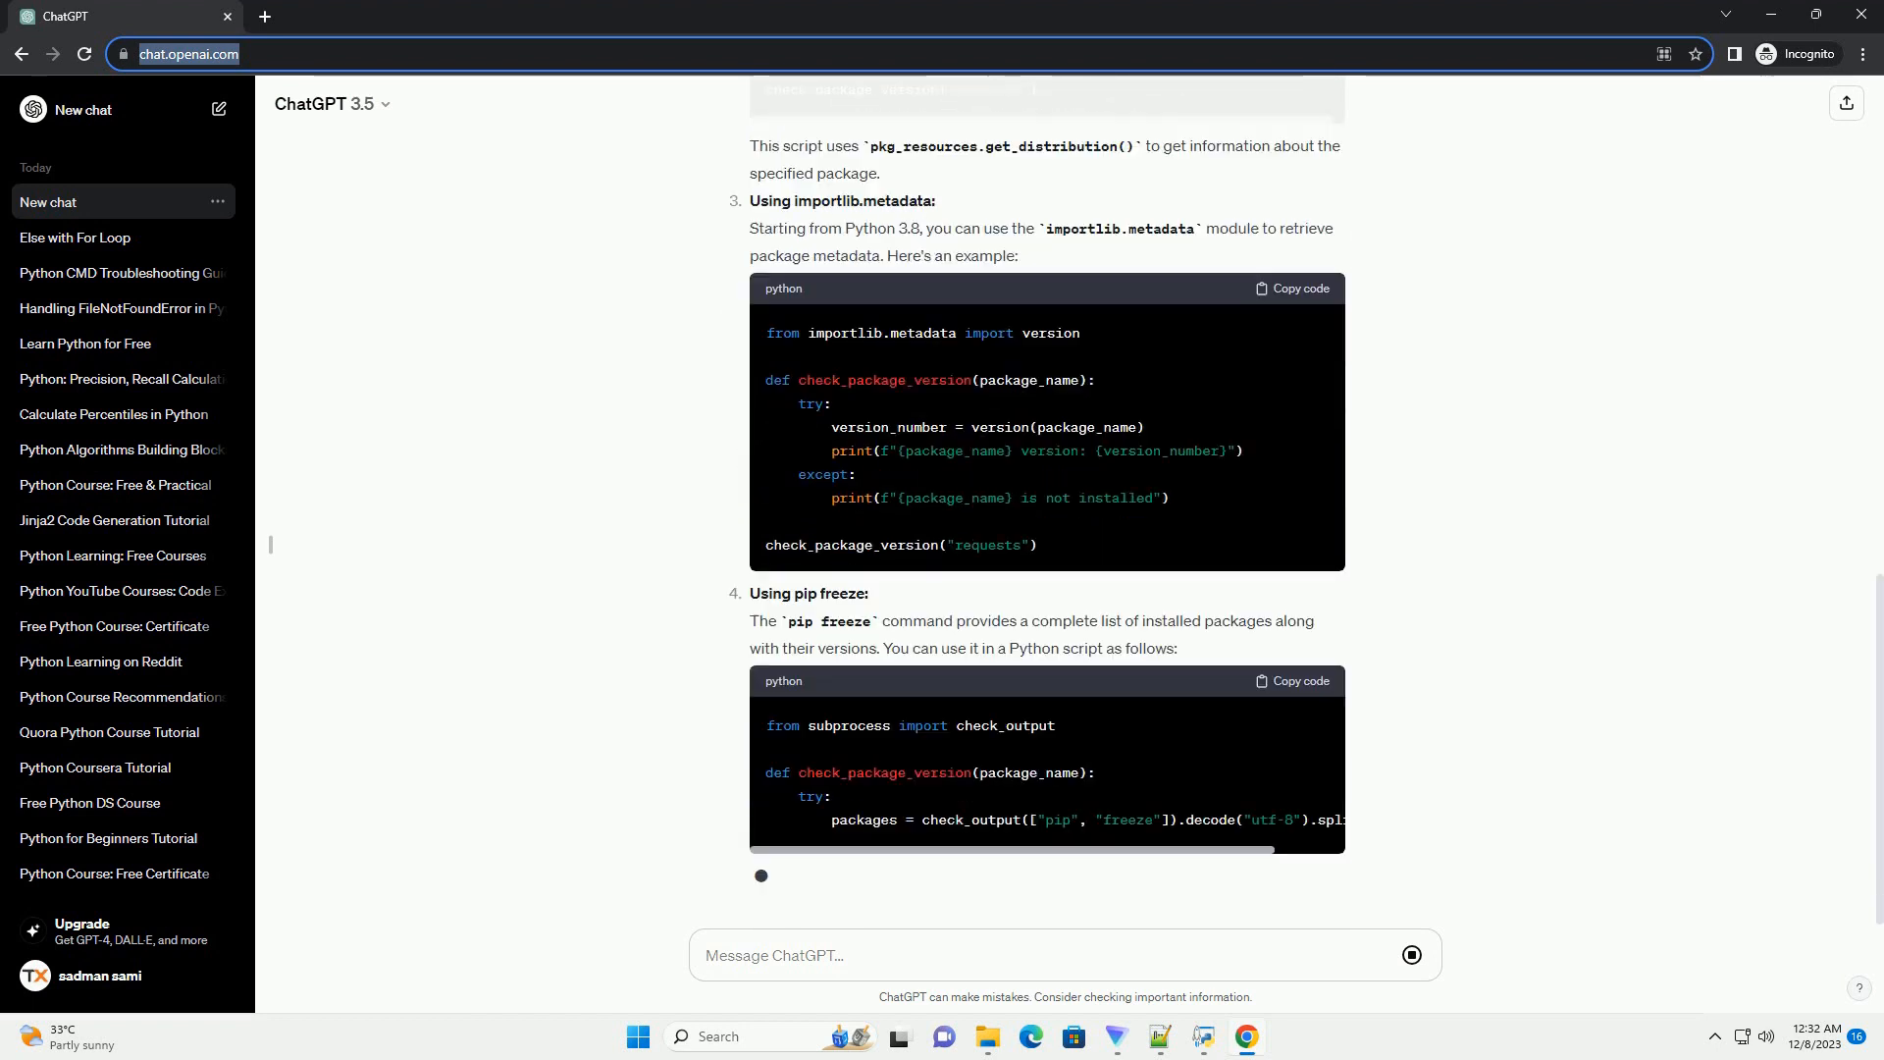
pyautogui.scroll(-3)
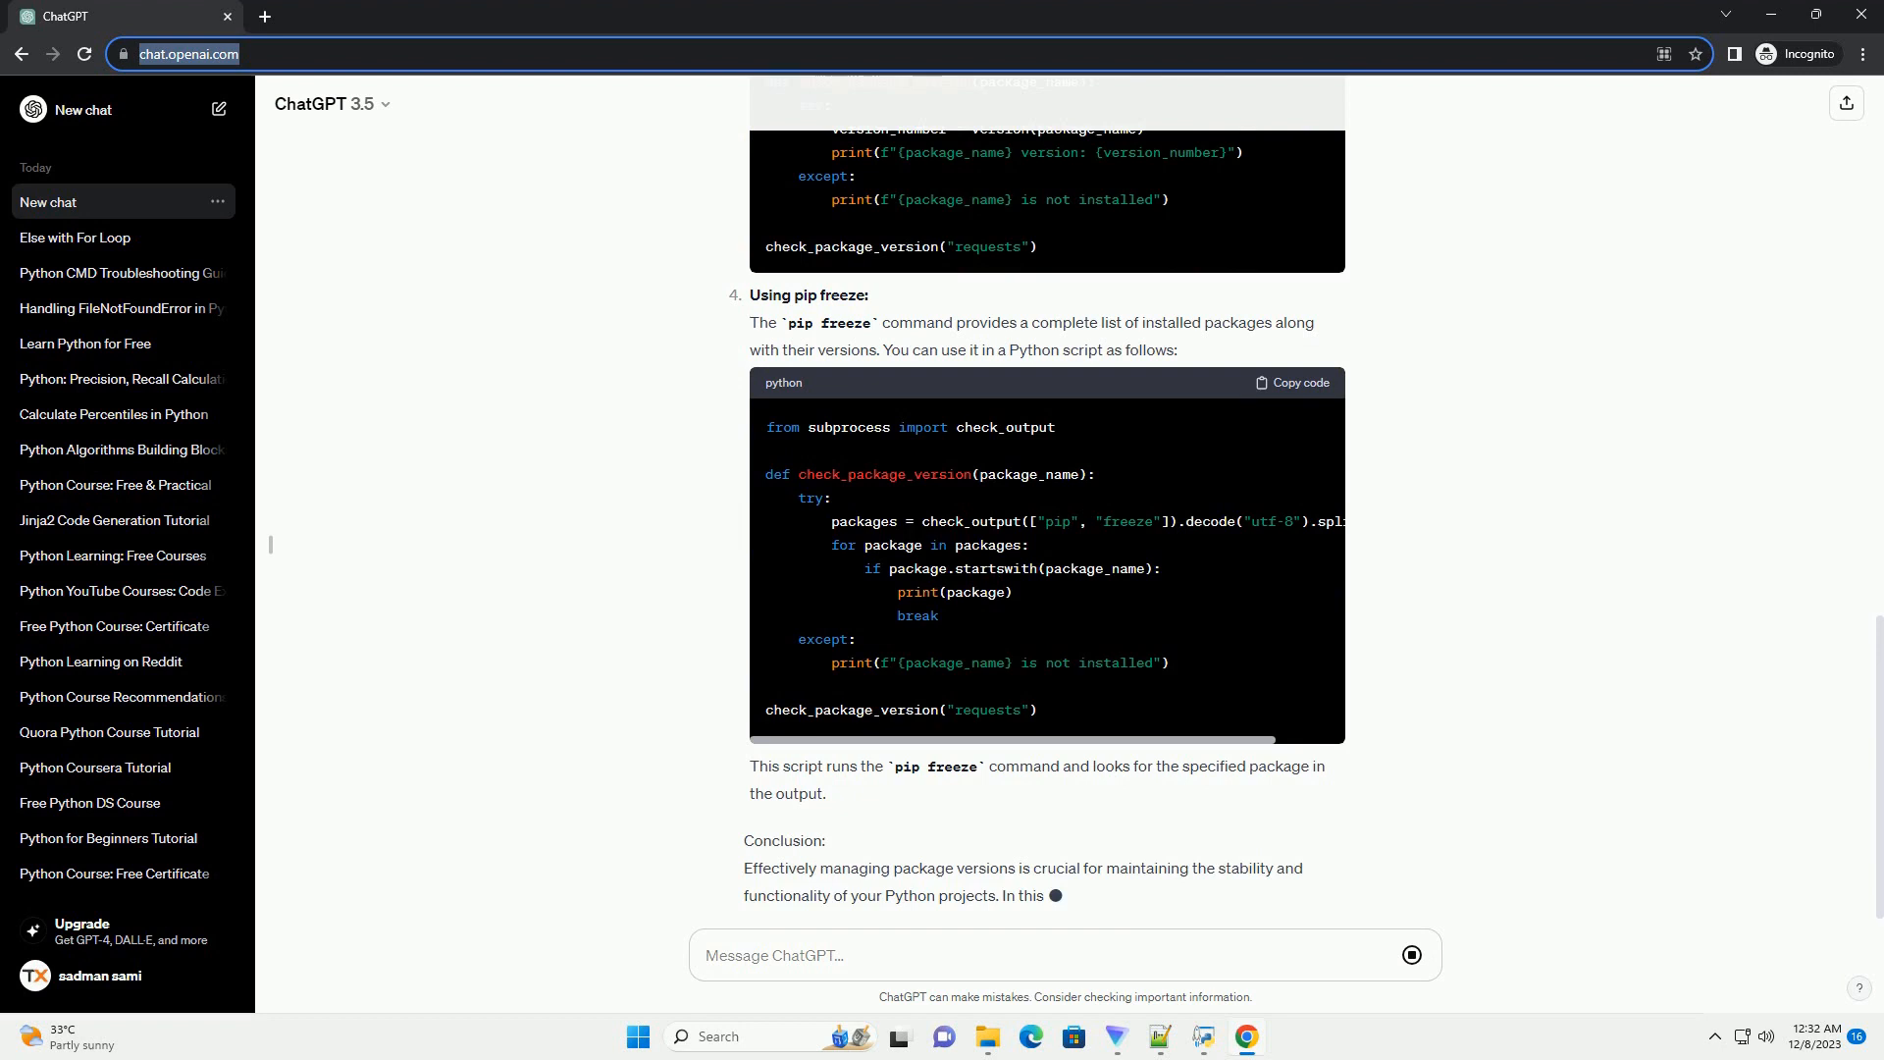
pyautogui.scroll(-3)
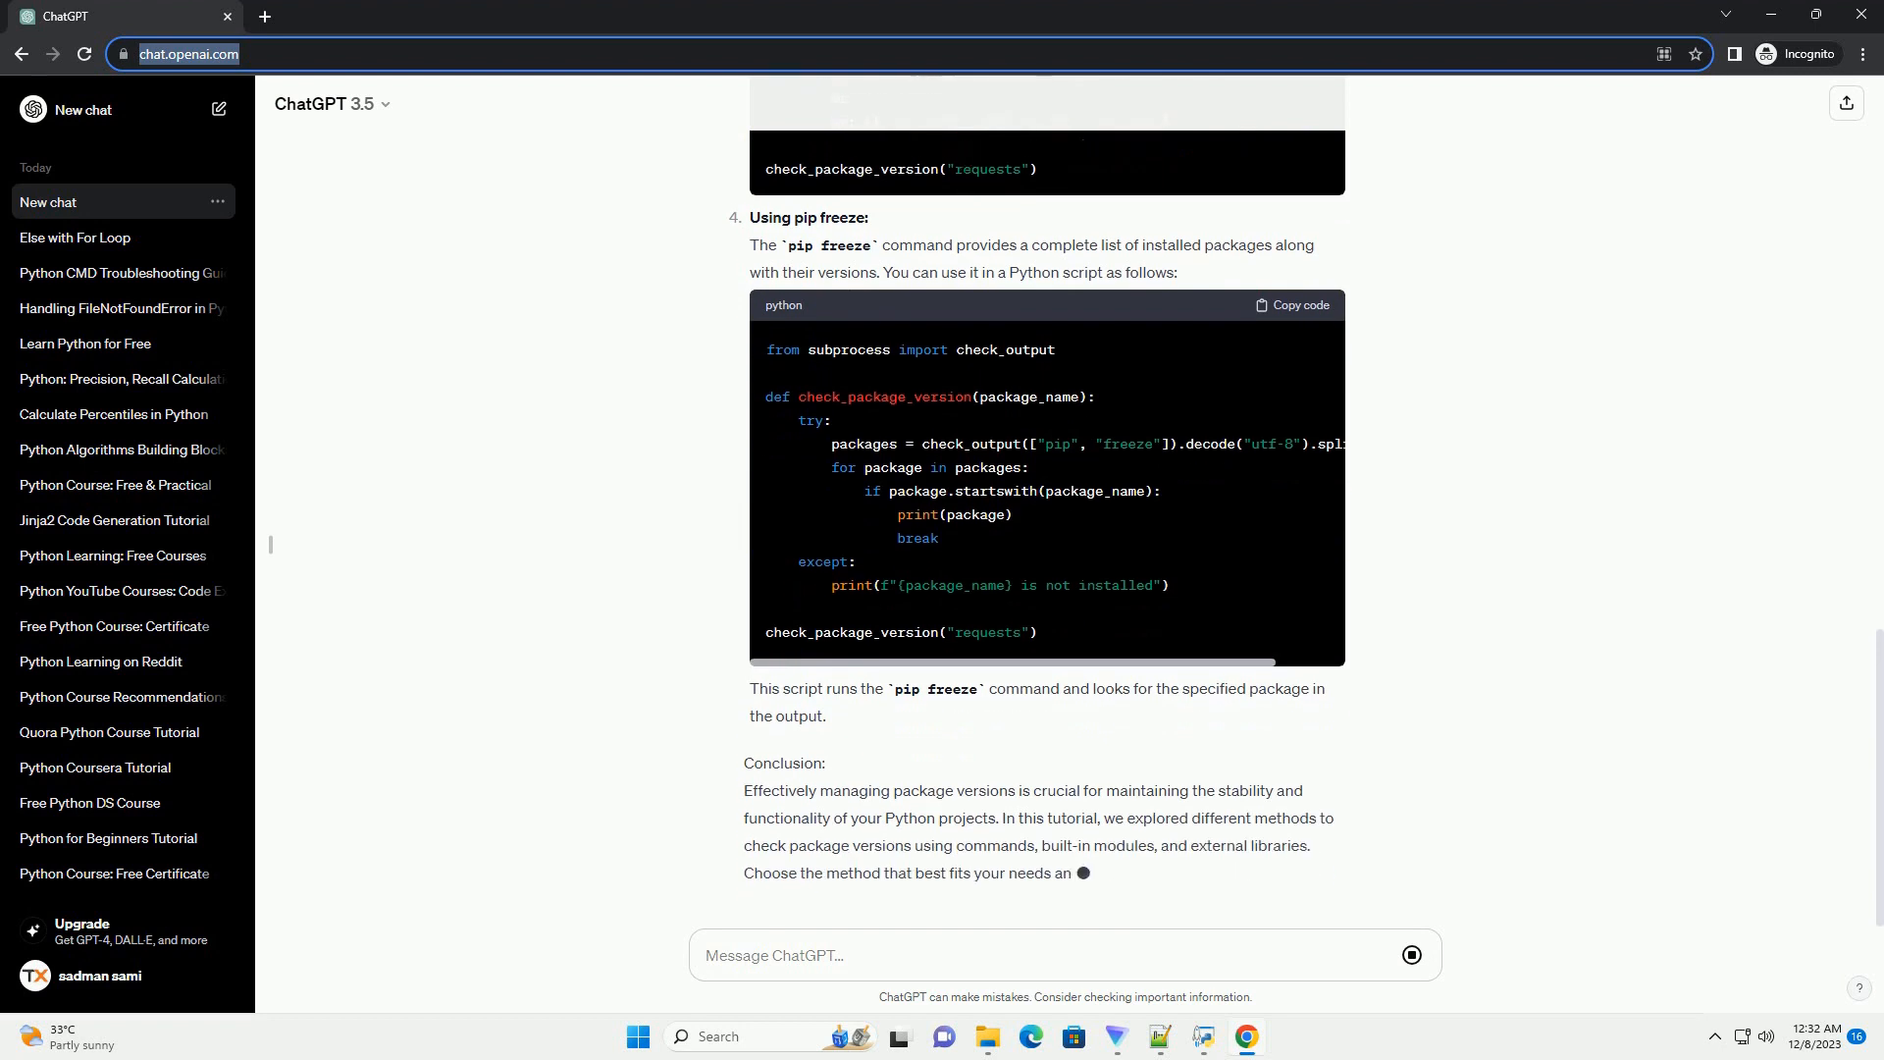